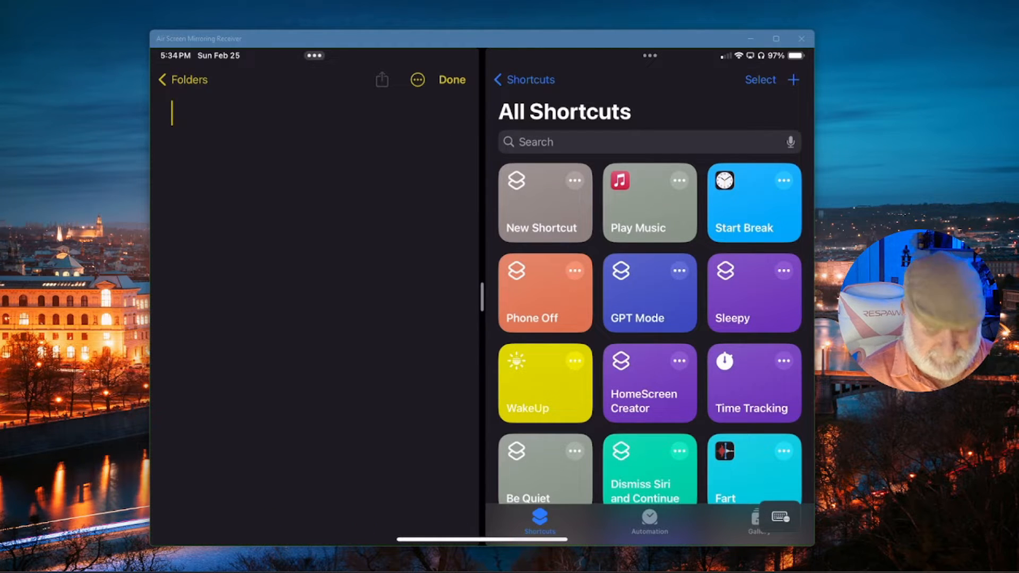
Step: Title the new note 'Voice Notes' and bring Shortcuts up full screen
text(V)
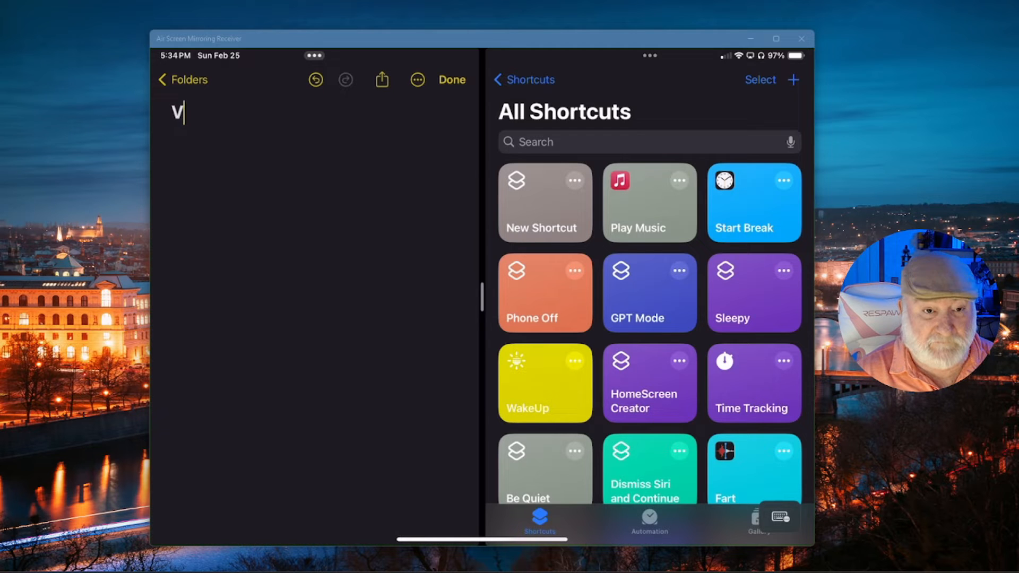
text(oice Notes)
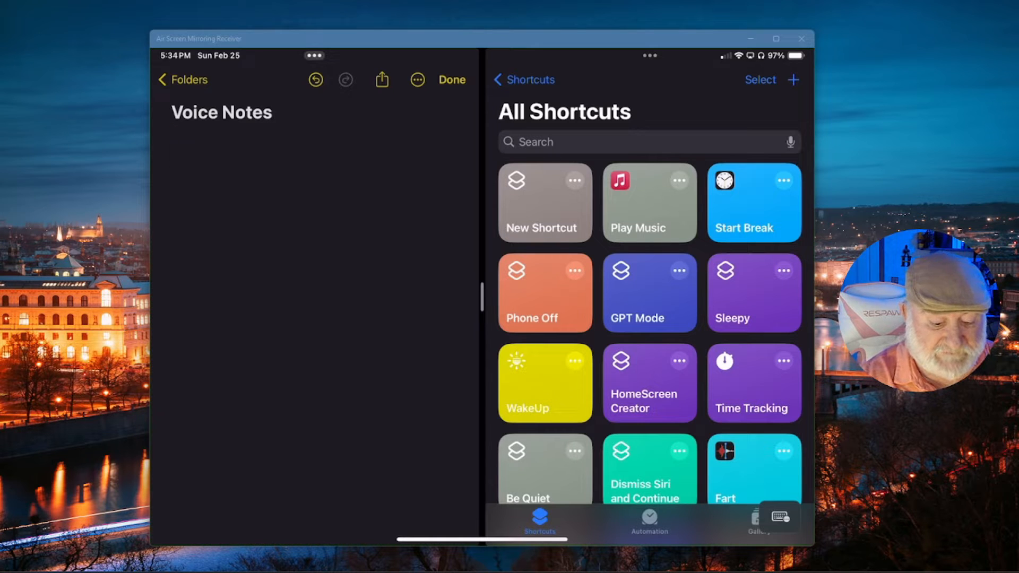
click(451, 80)
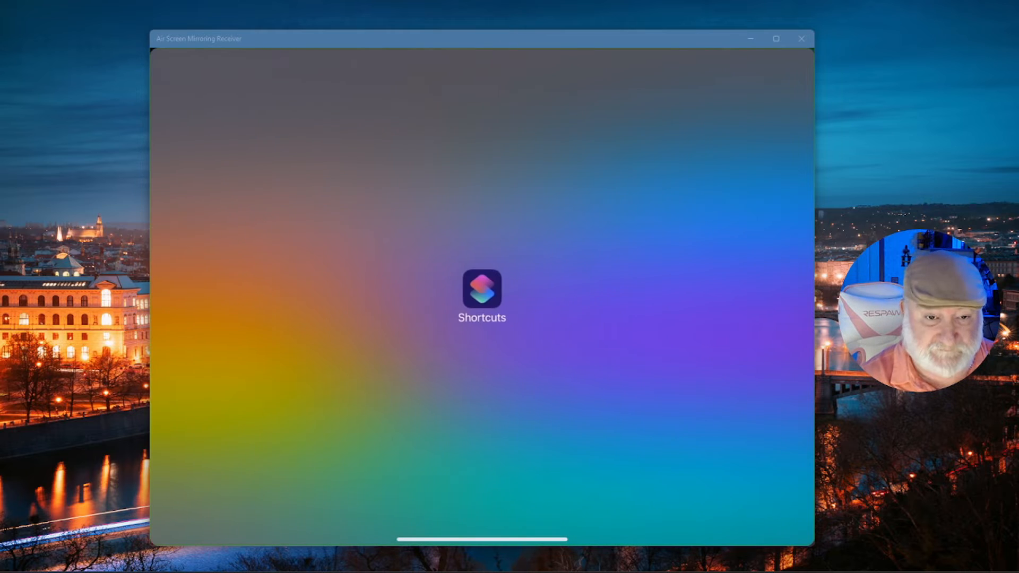
Step: Create a new blank shortcut from All Shortcuts with the + button
click(481, 290)
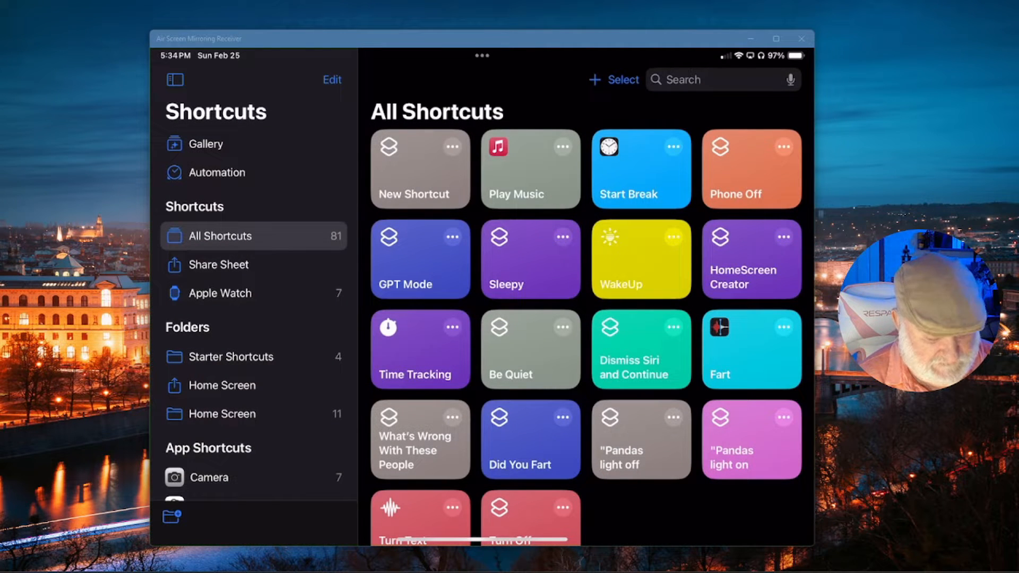
click(222, 413)
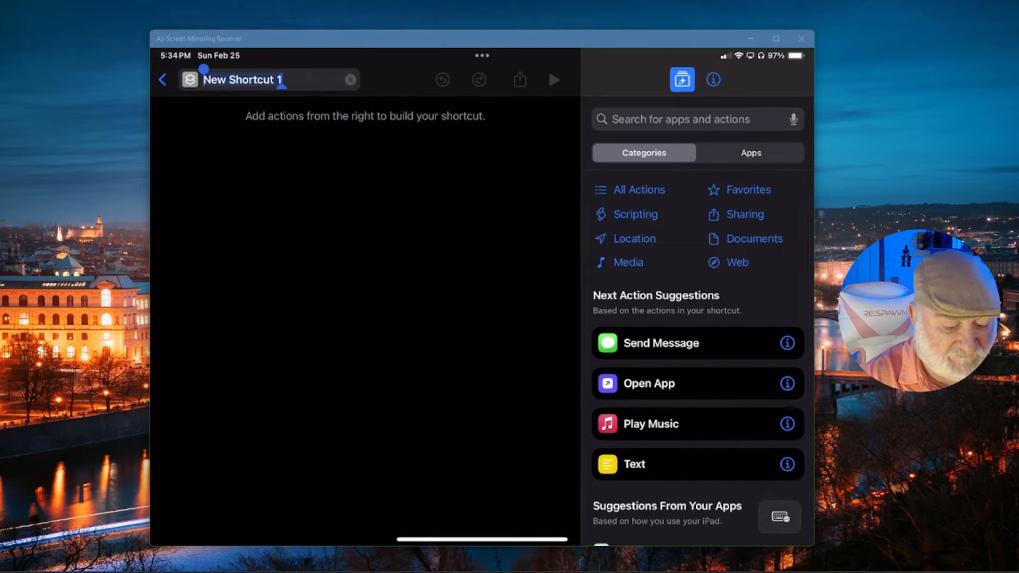
Step: Rename New Shortcut 1 to 'Add To Voice Notes', correcting typos along the way
text(A)
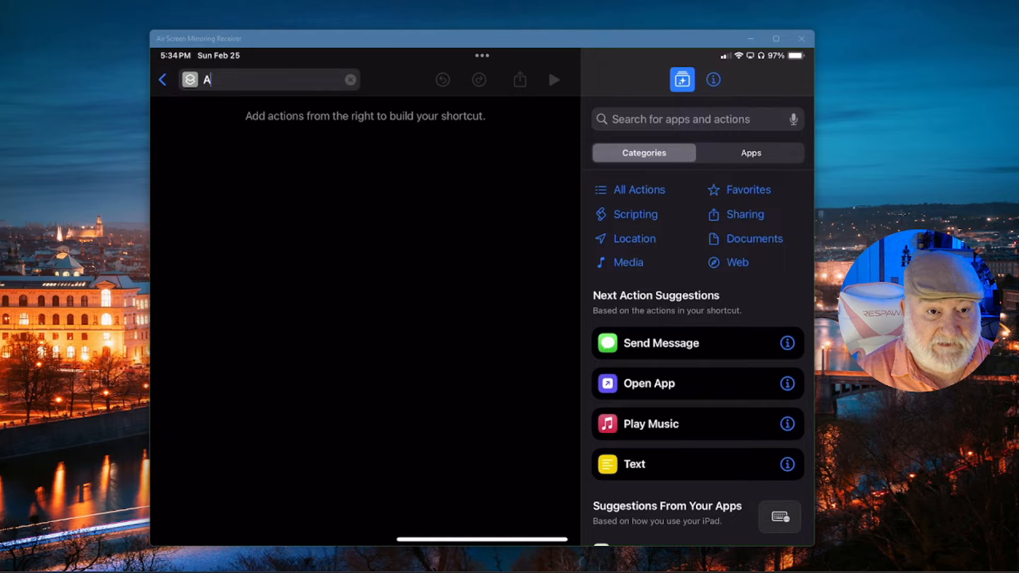
text(dd To)
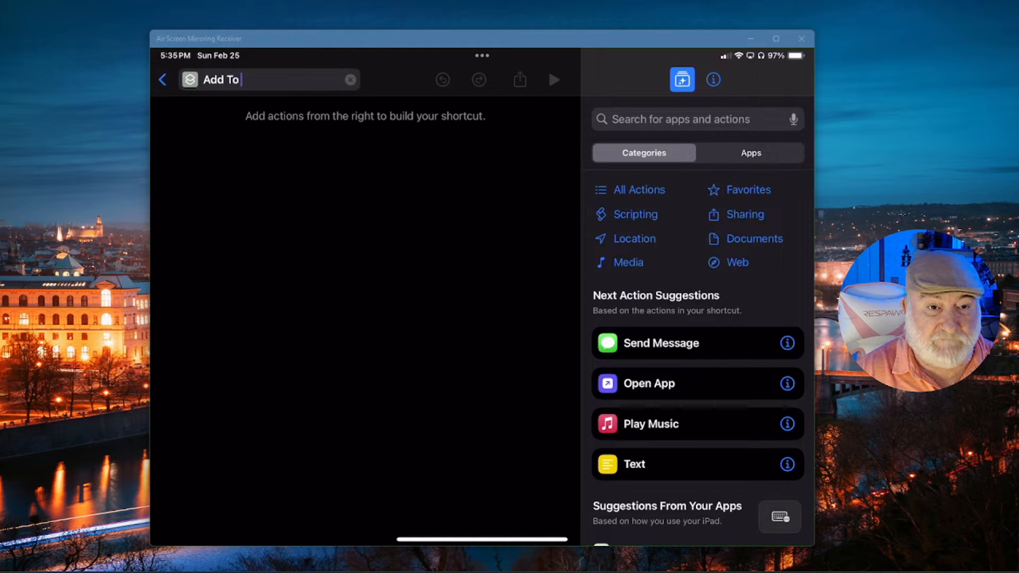
text(Voc)
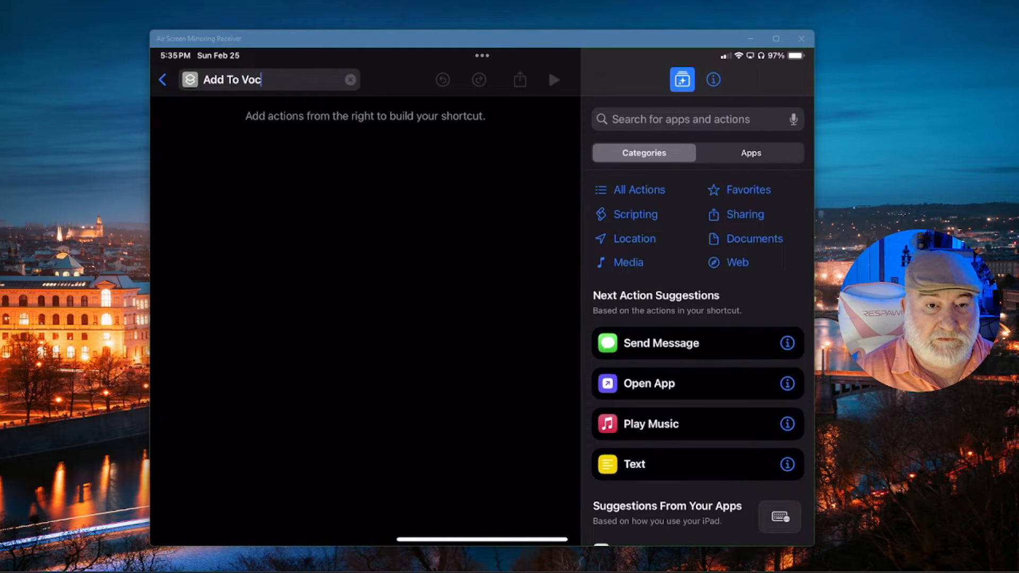
key(backspace)
text(ice NOtes)
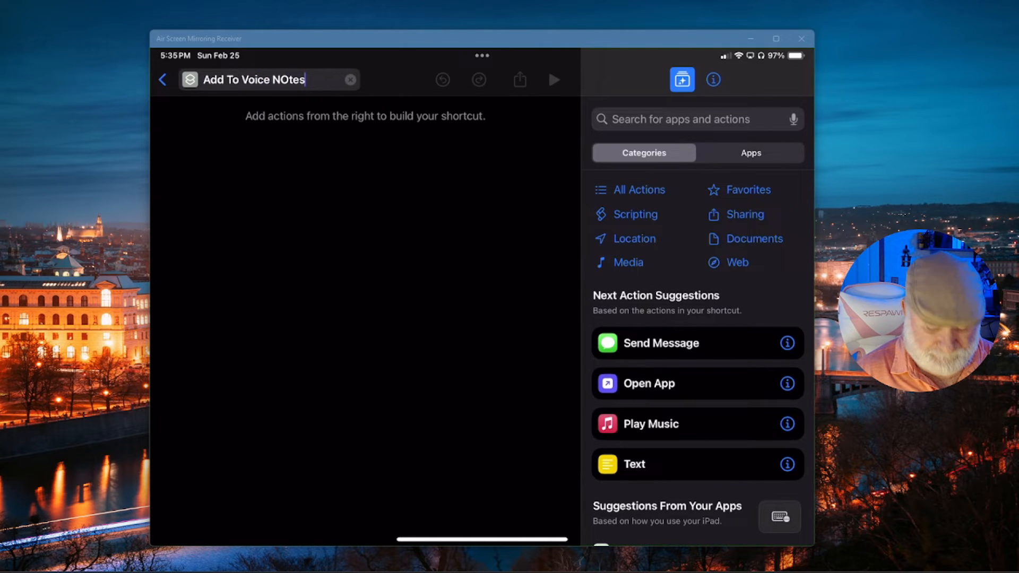
key(Backspace)
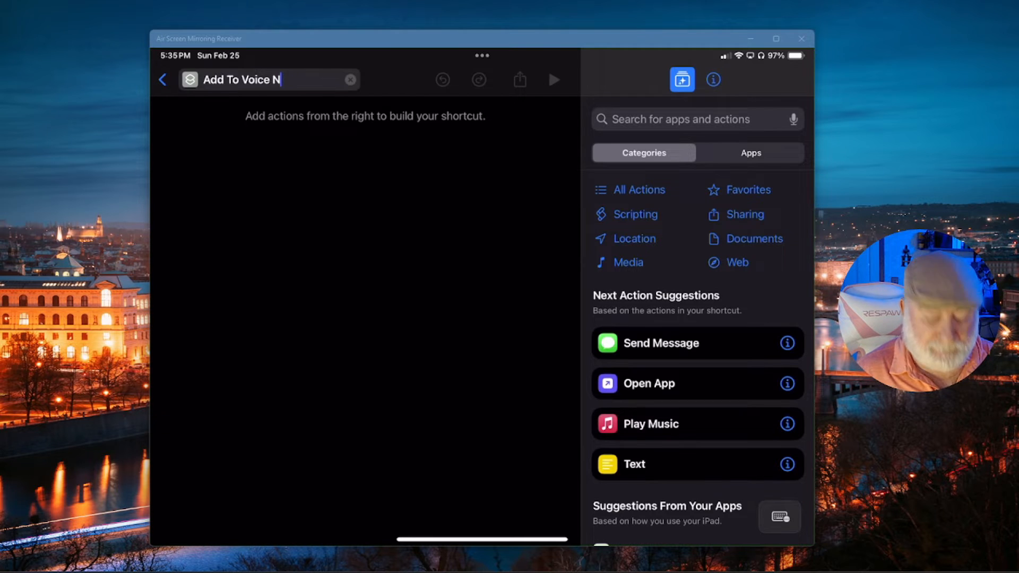
text(otes)
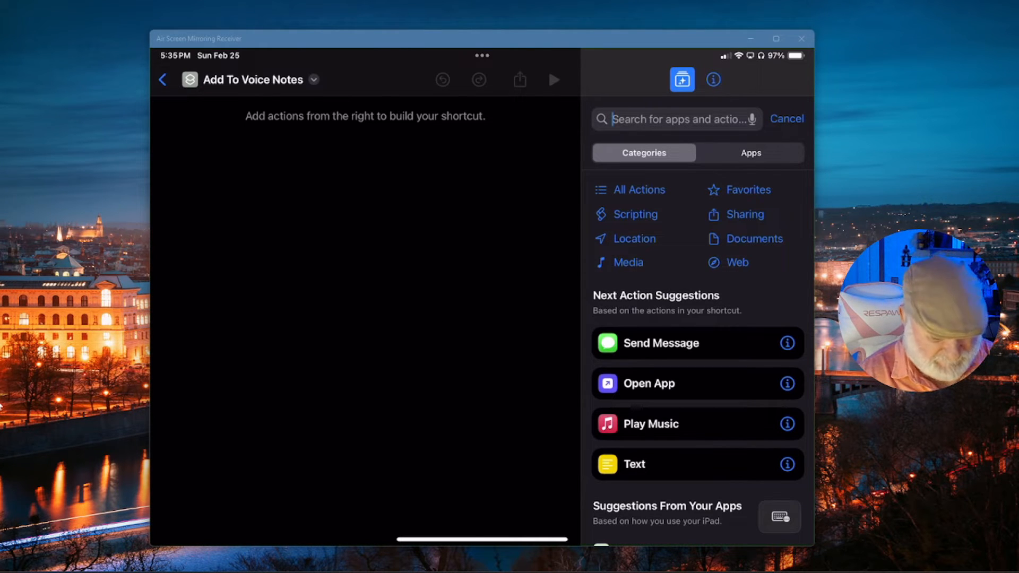
Step: Add Ask for Input with prompt 'What would you like to add', then test-run it
text(As)
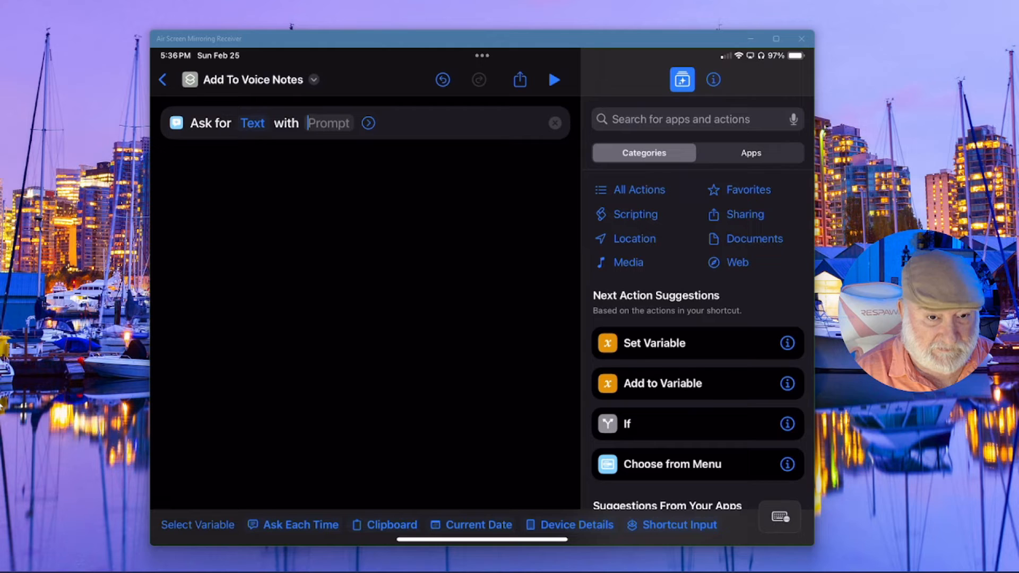
text(What would you li)
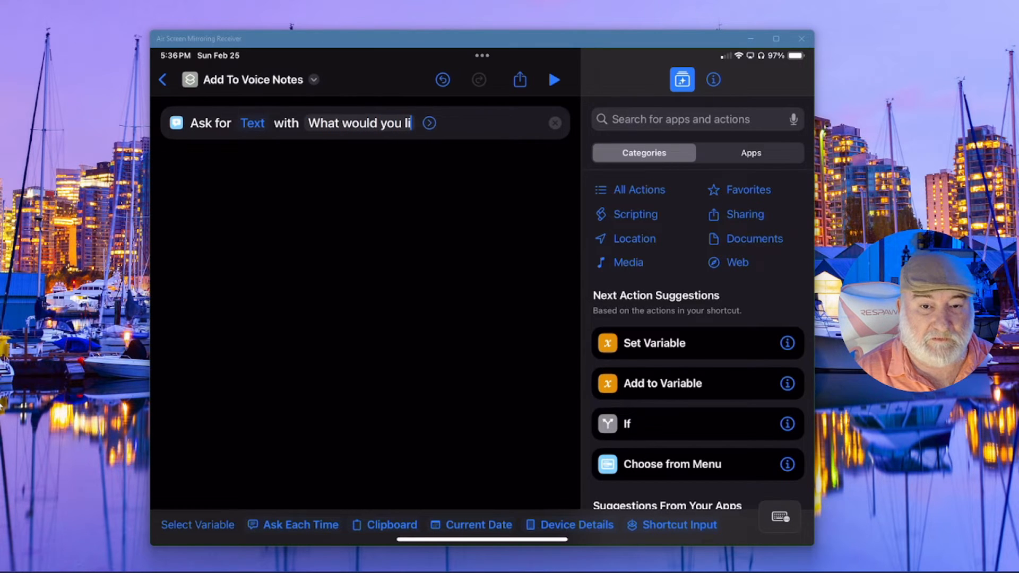
text(ke to a)
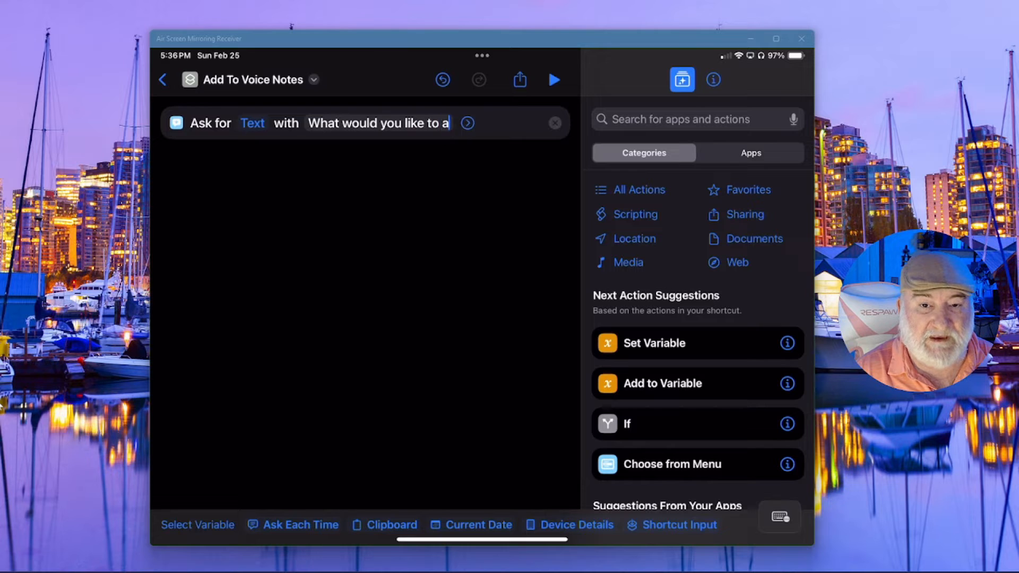
text(dd)
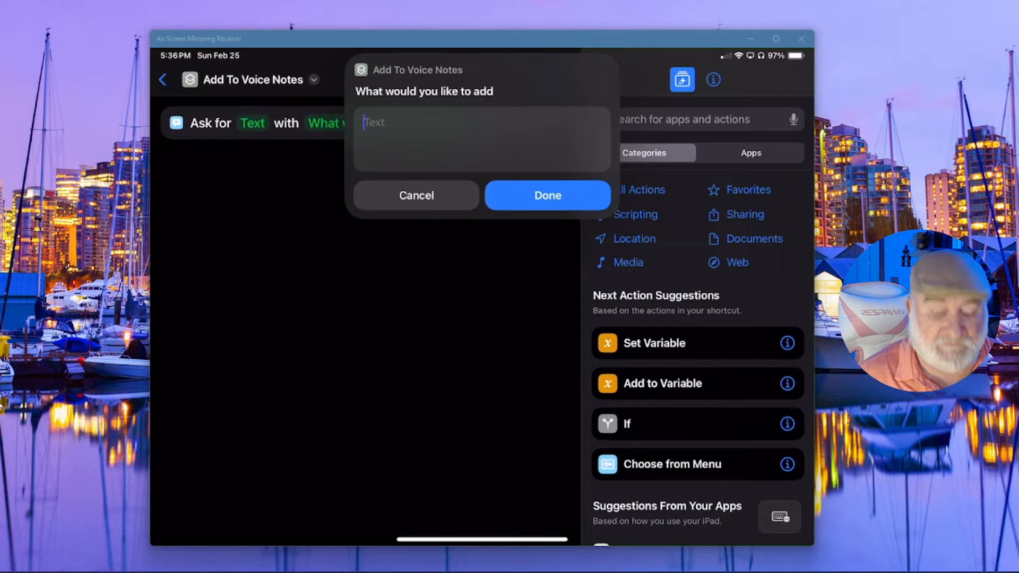
click(547, 195)
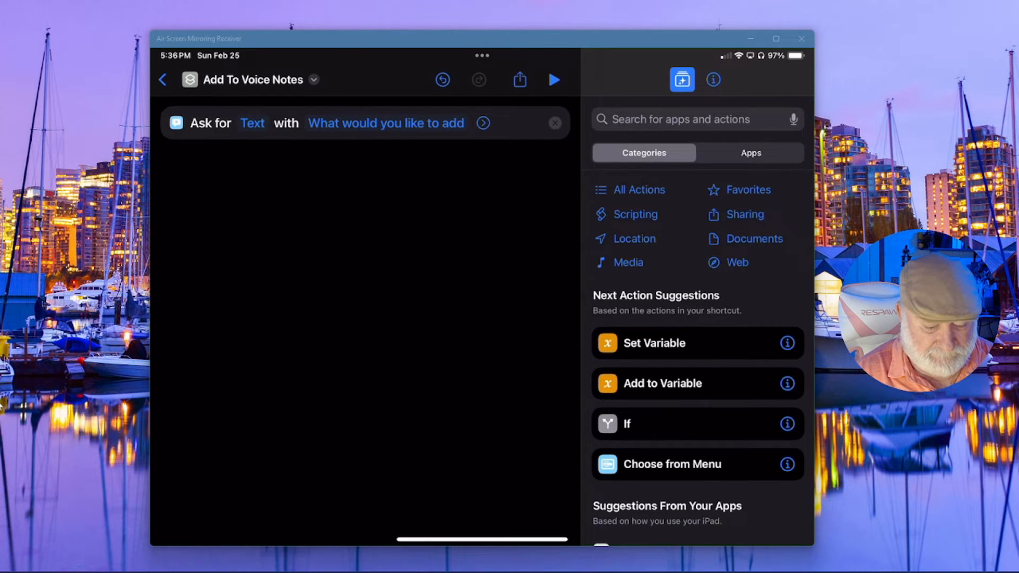
Step: Search 'Notes' in the actions list and add a Find Notes action
click(675, 119)
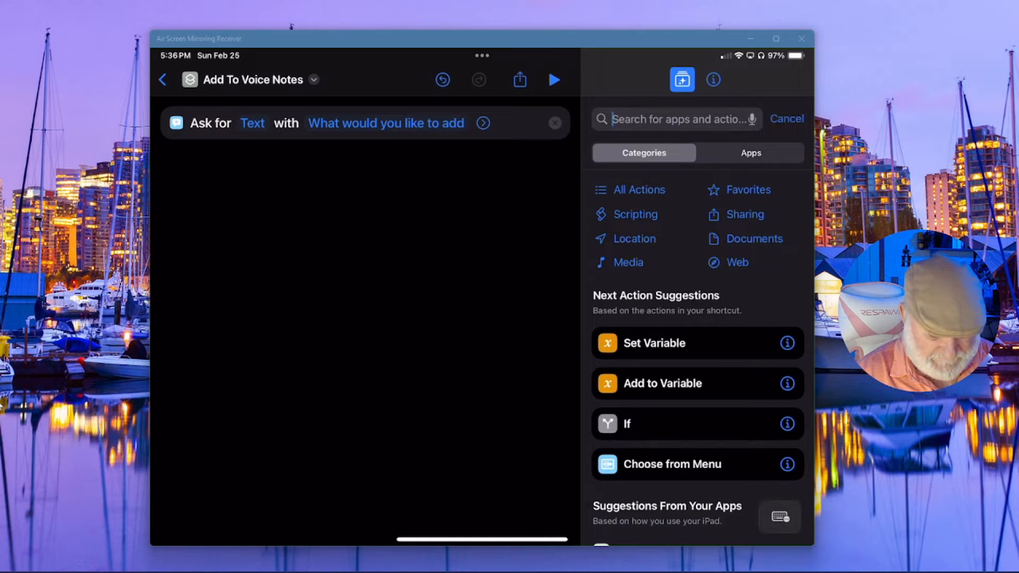
text(Notes)
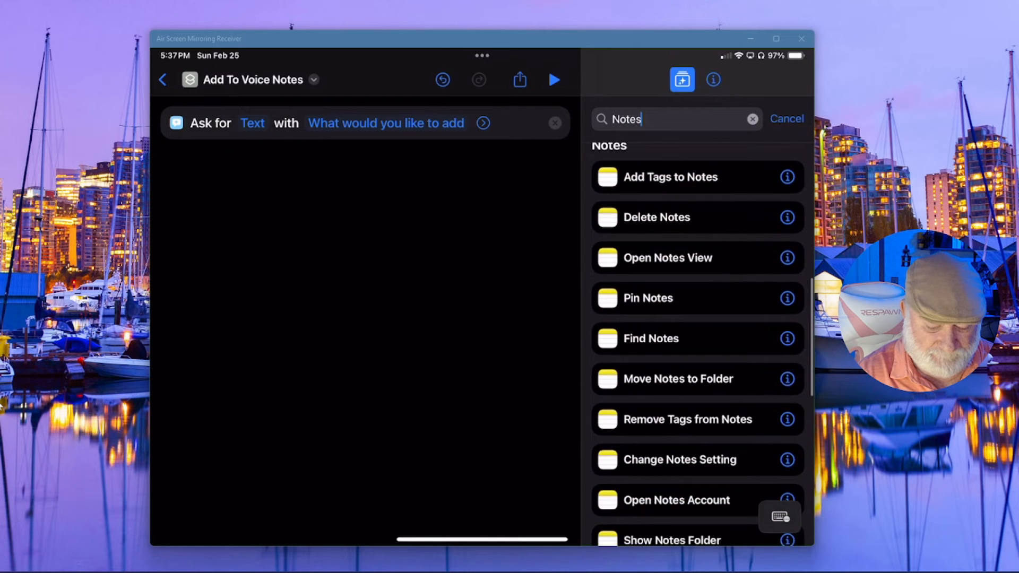
scroll(down, 3)
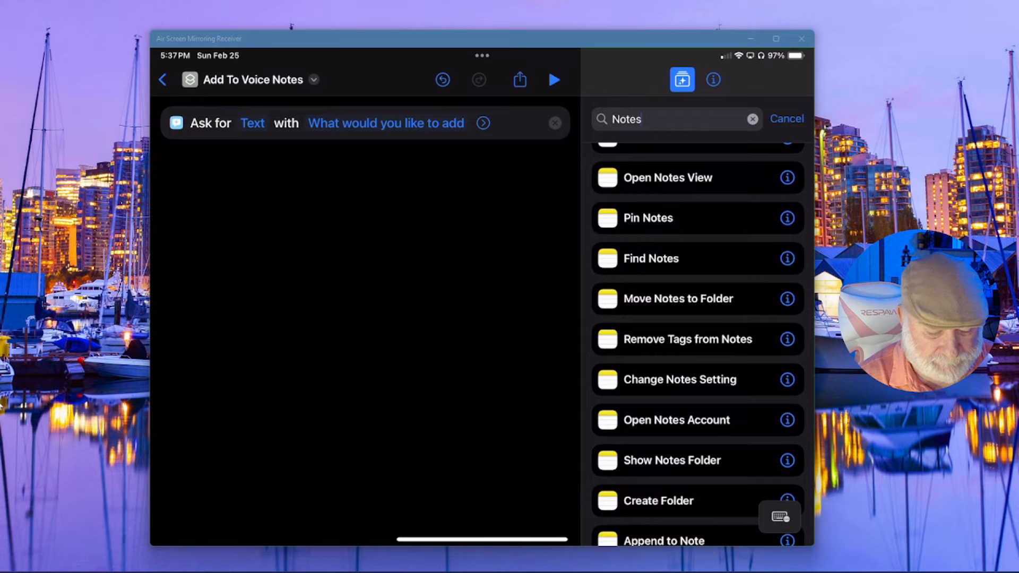
click(651, 258)
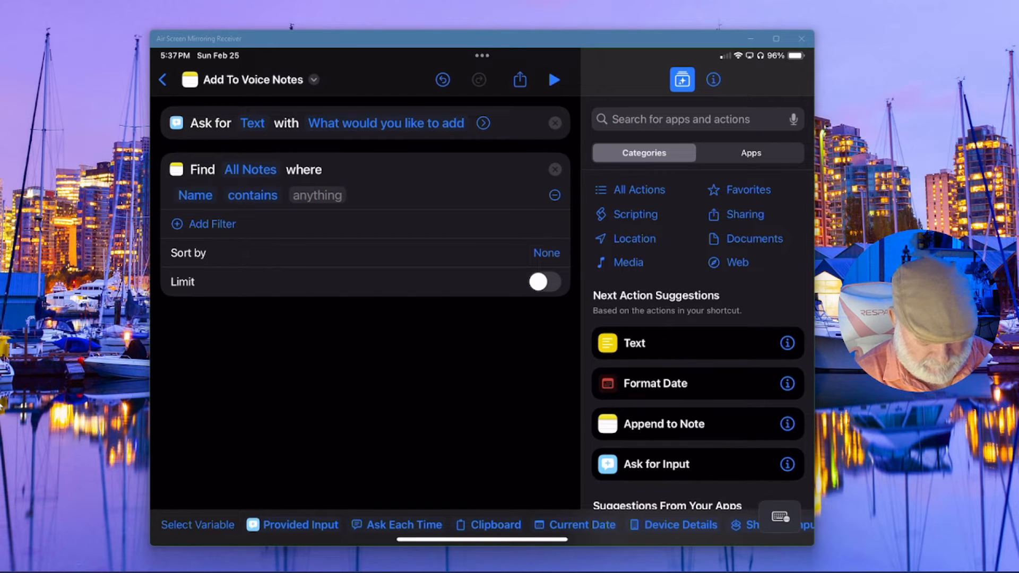
Step: Filter Find Notes to Name contains 'Voice Notes' and add an Append to Note action
text(Voice Notes)
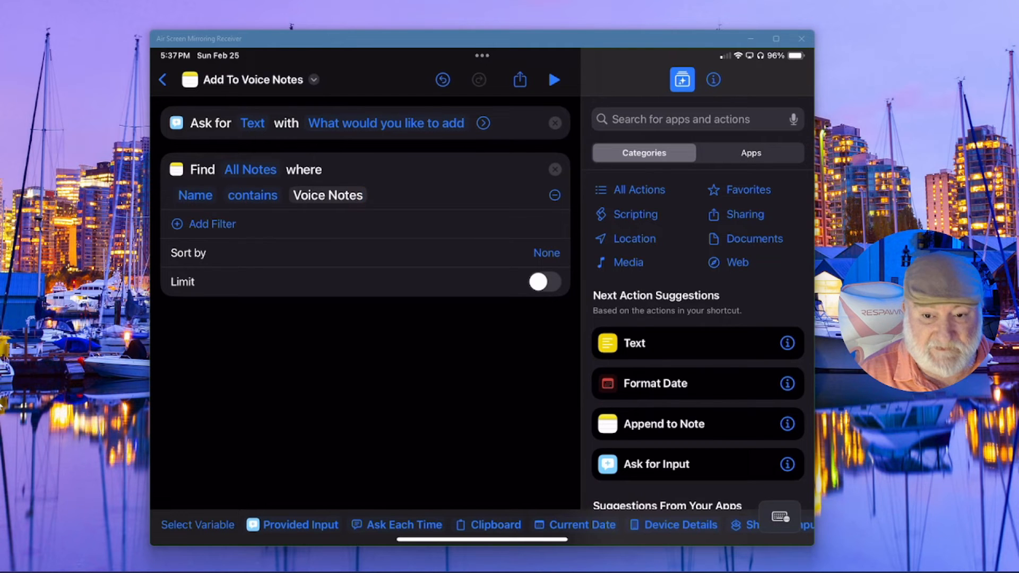
click(327, 194)
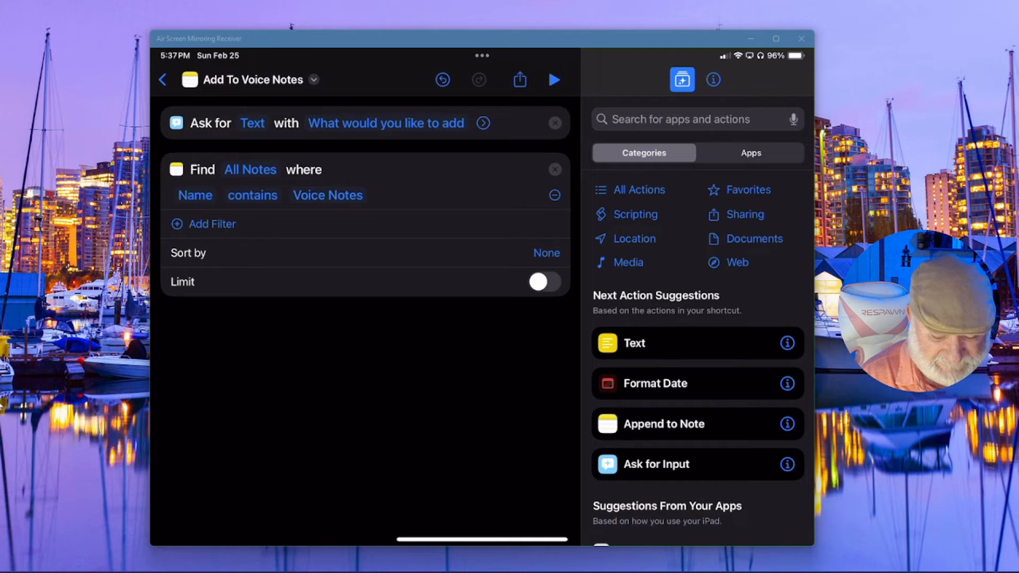
click(664, 424)
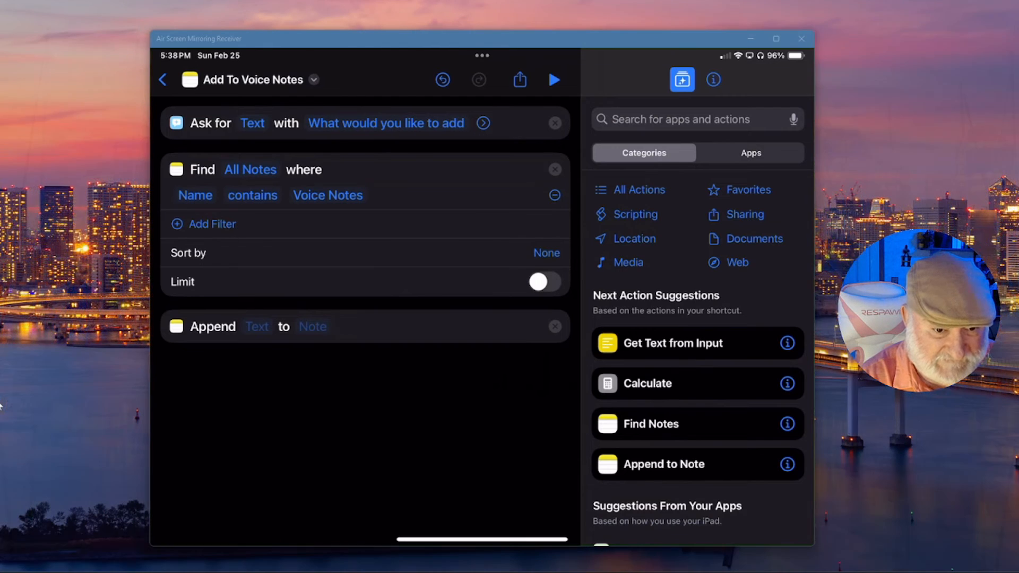
Step: Set the Append action's text to Provided Input and its target to the Voice Notes note
click(256, 326)
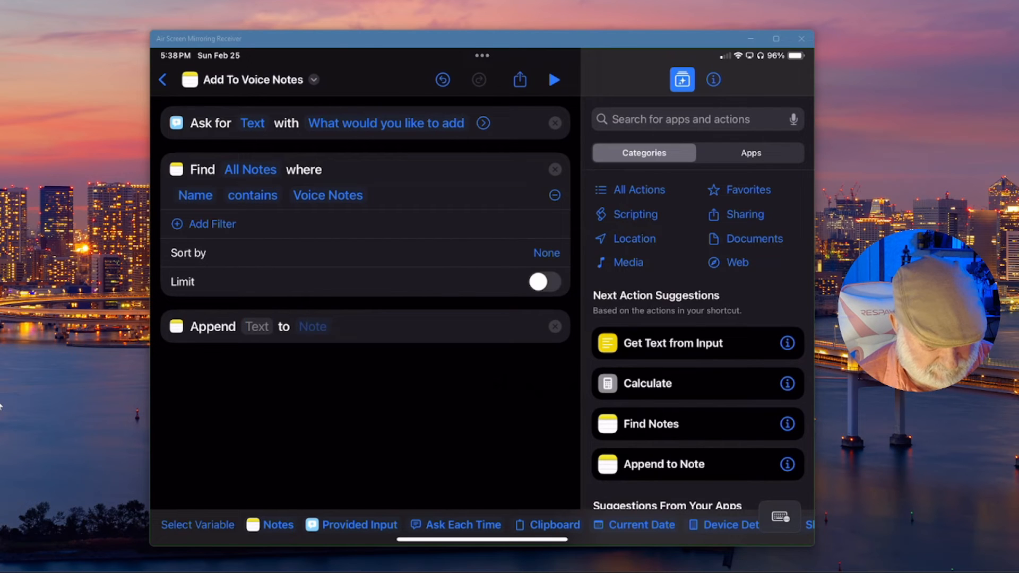
click(256, 326)
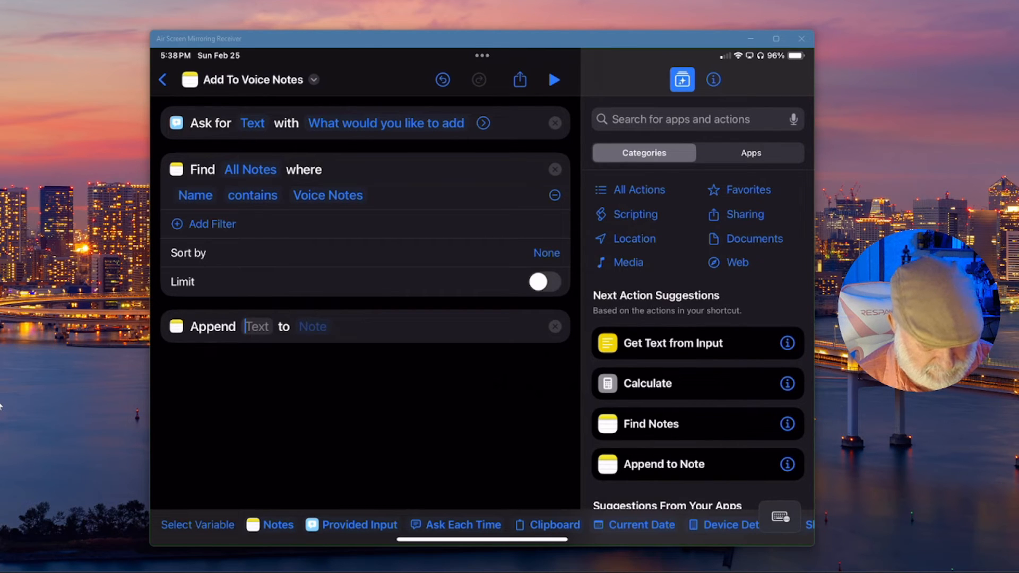
click(256, 325)
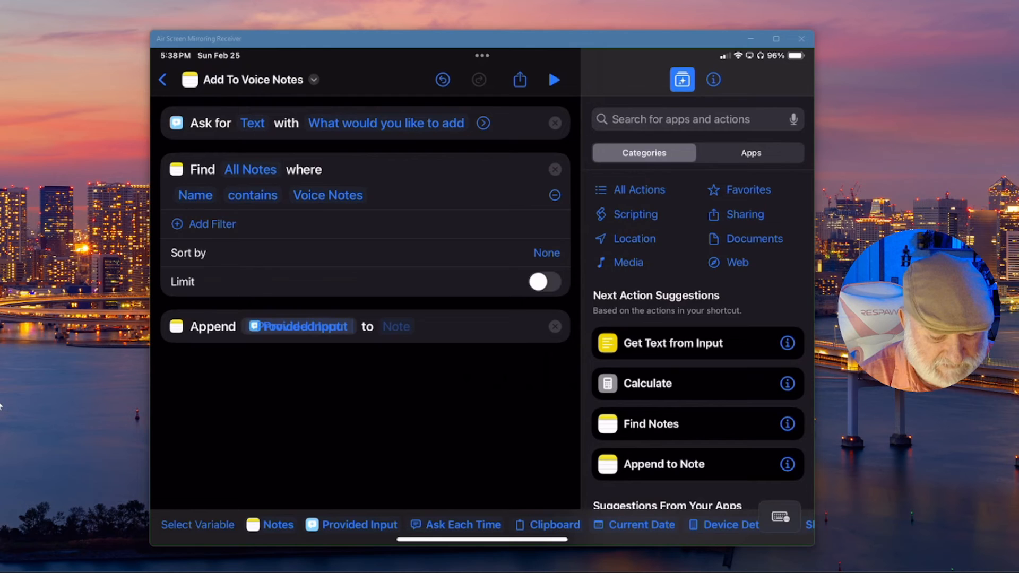
click(394, 326)
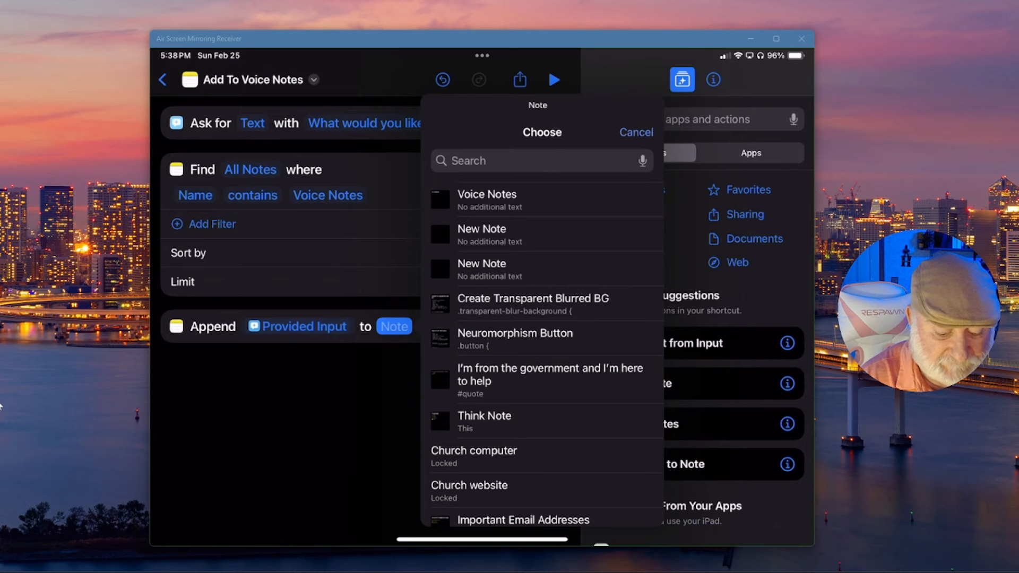
click(486, 194)
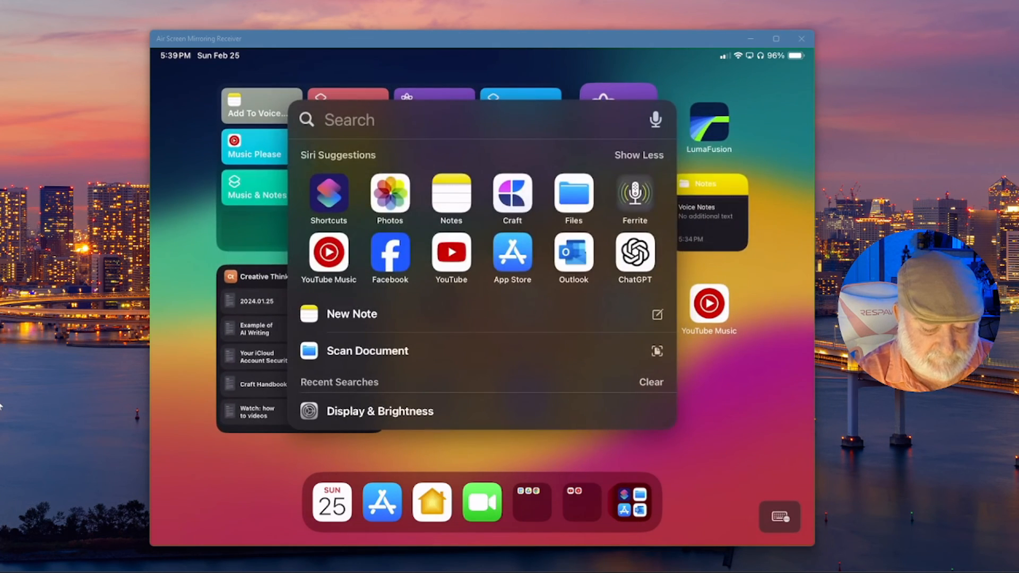
Step: Open Notes from Spotlight to confirm Voice Notes shows 'Isn't this fun'
click(450, 192)
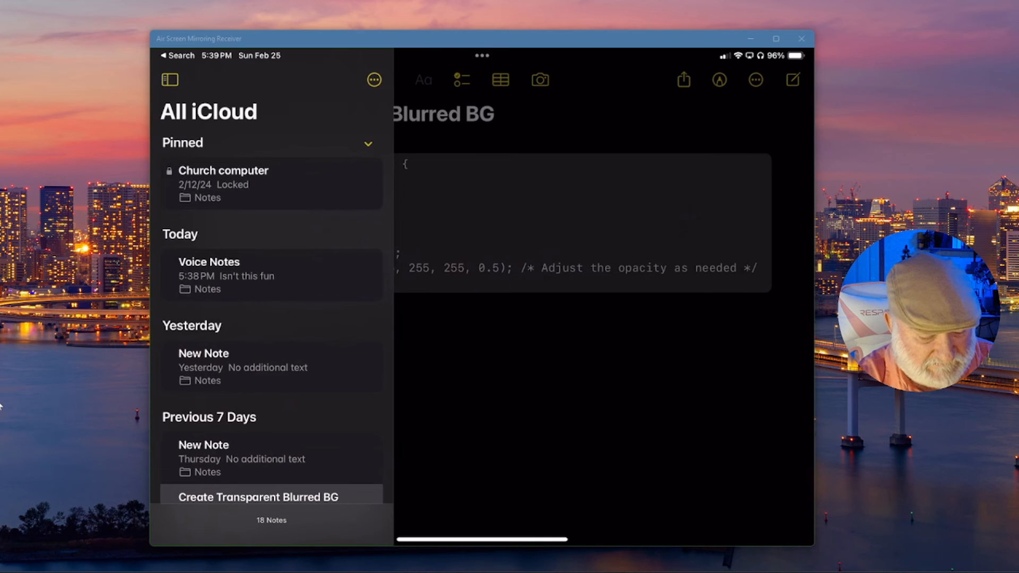